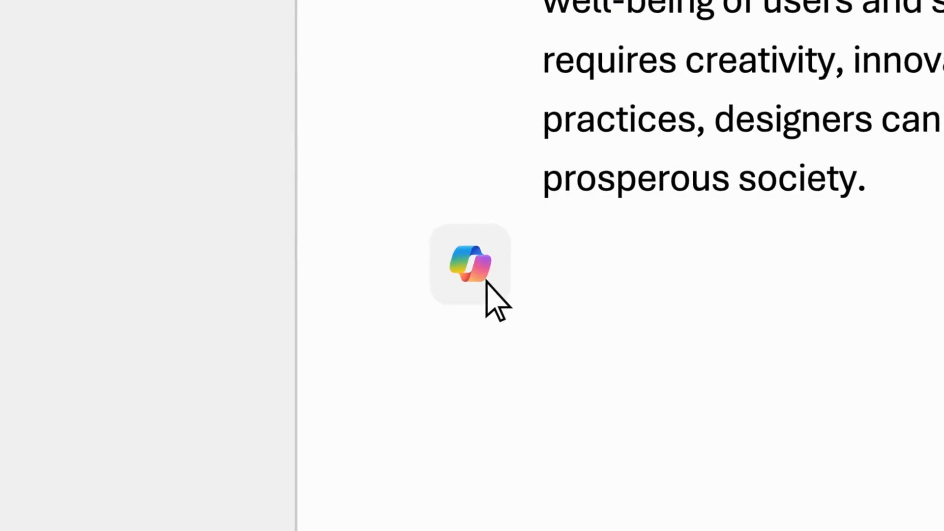
Launch Copilot from Word and load the Copilot web chat in the browser.
left_click(470, 264)
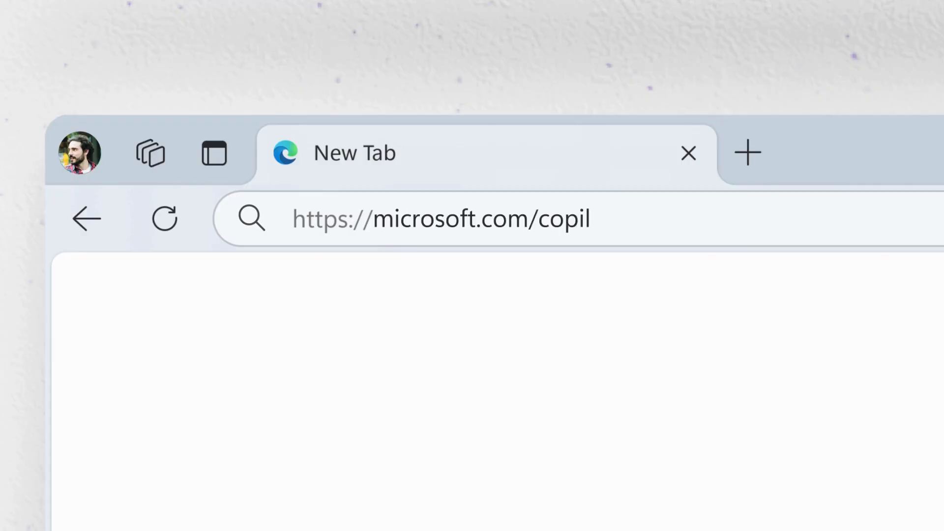
key("Enter")
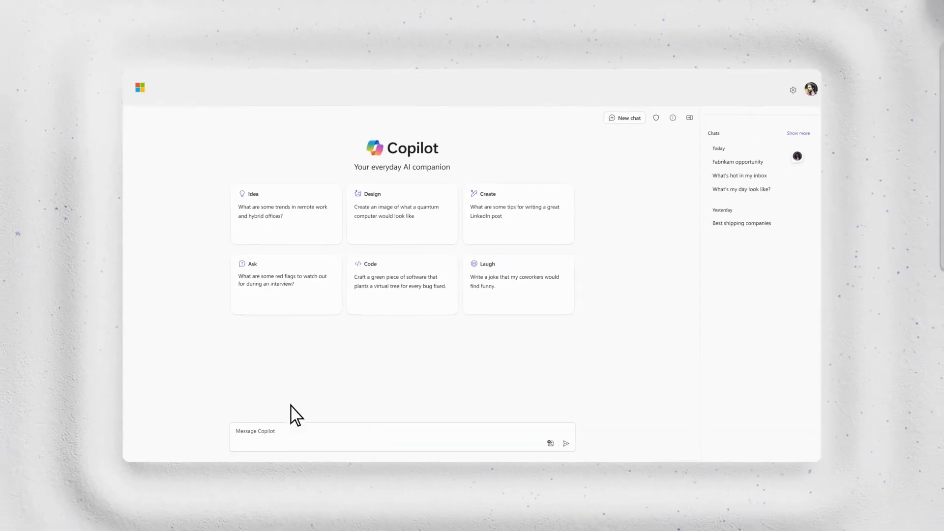
mouse_move(254, 449)
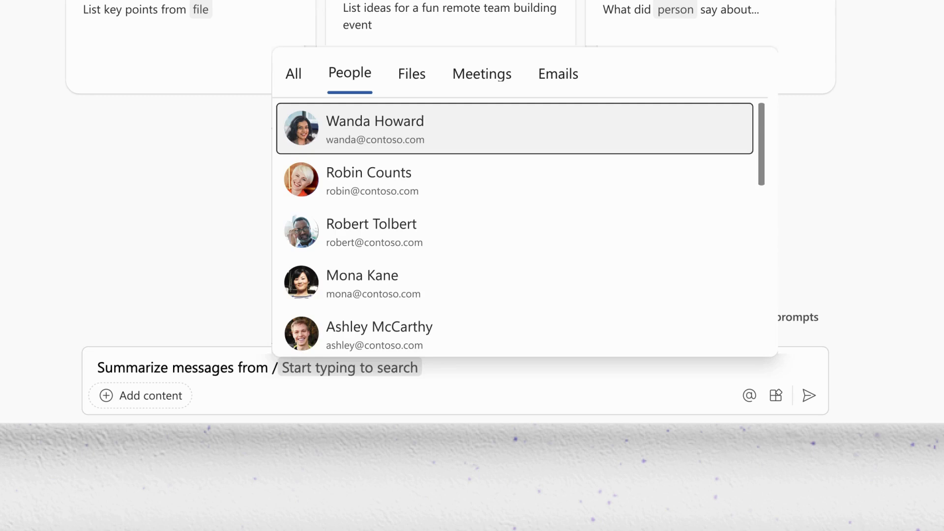
left_click(375, 130)
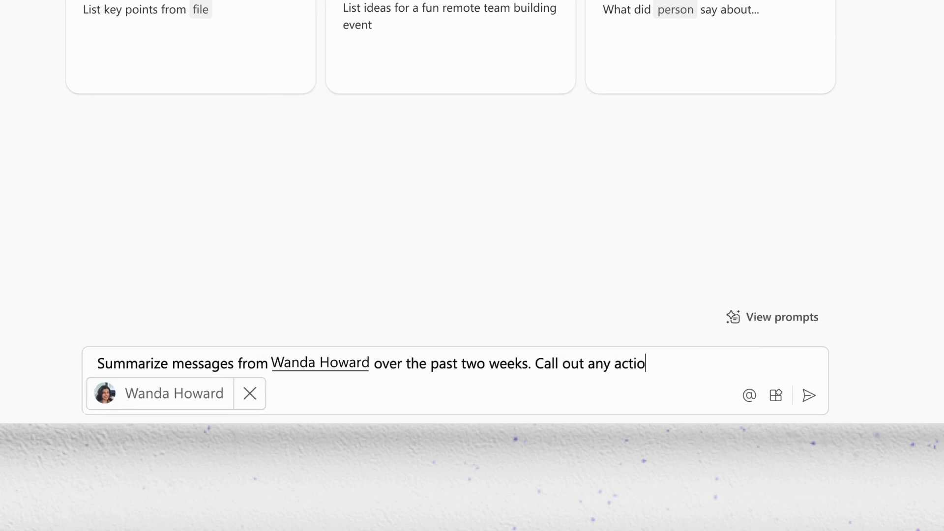
type("n items for me.")
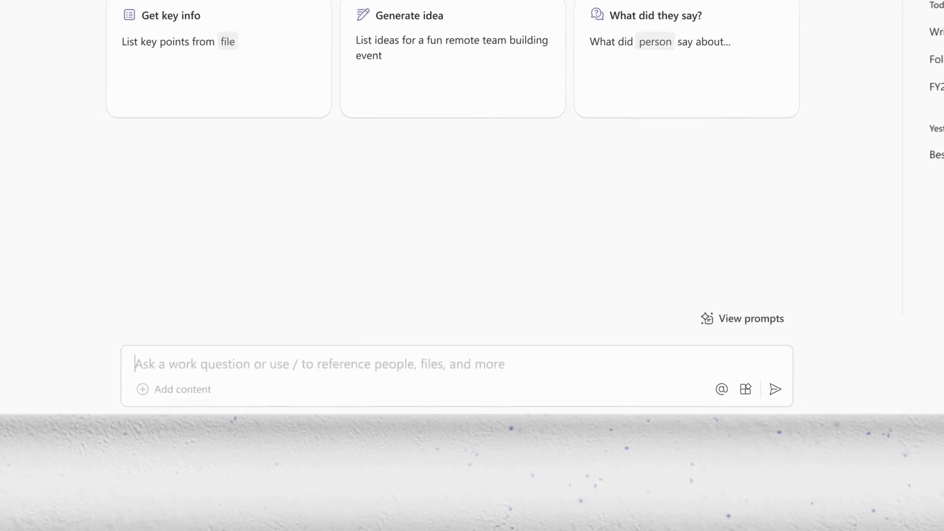
Ask 'What are the deadlines' referencing Project Fabrikam.docx and send the question.
type("What are the deadlines mentioned in /")
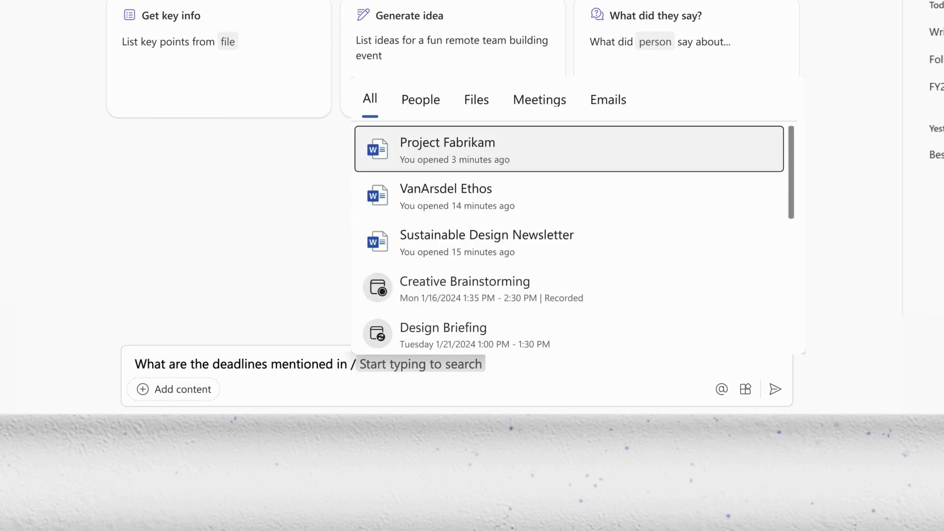
left_click(446, 150)
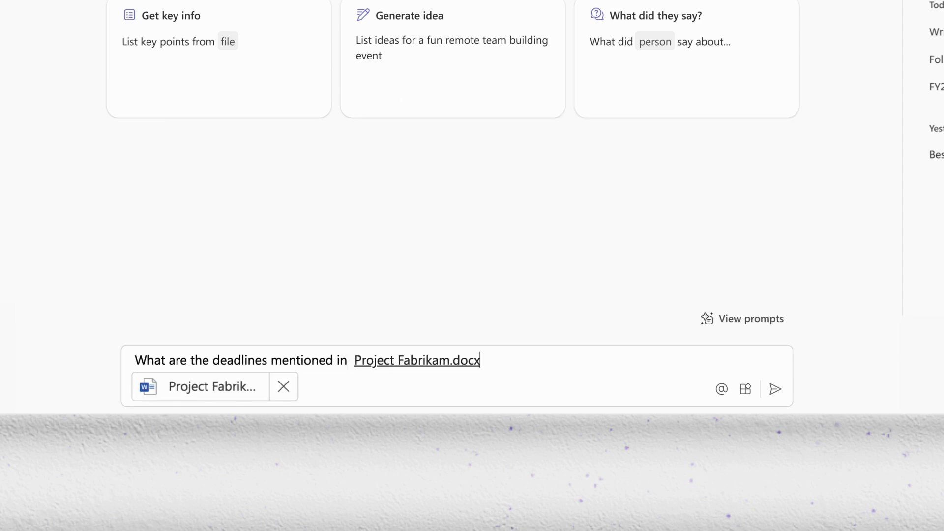
left_click(775, 390)
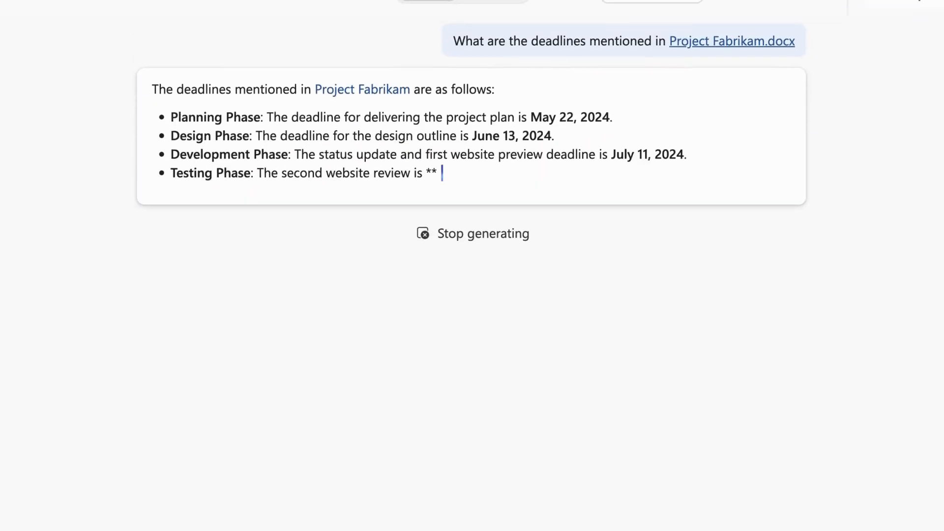